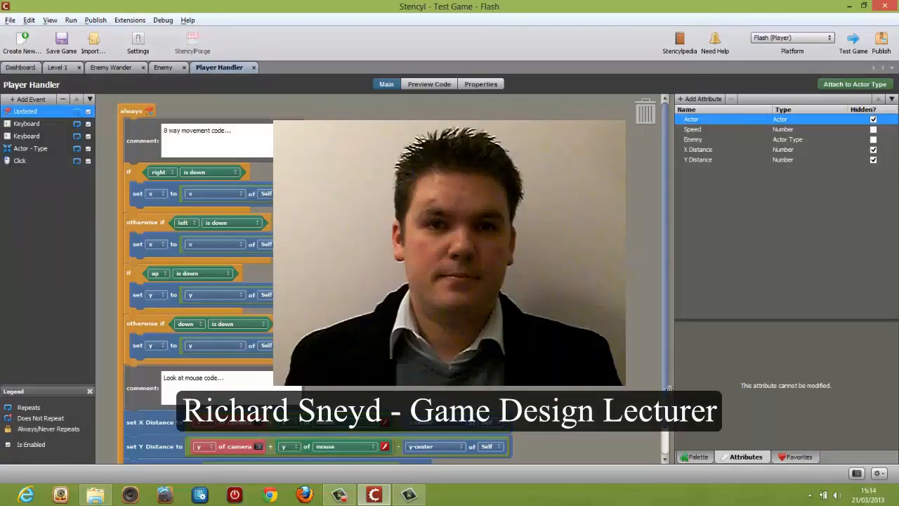
Step: Start a new actor type from Actor Types and enter 'Helic' as its name
{"action": "left_click", "coordinate": [697, 456]}
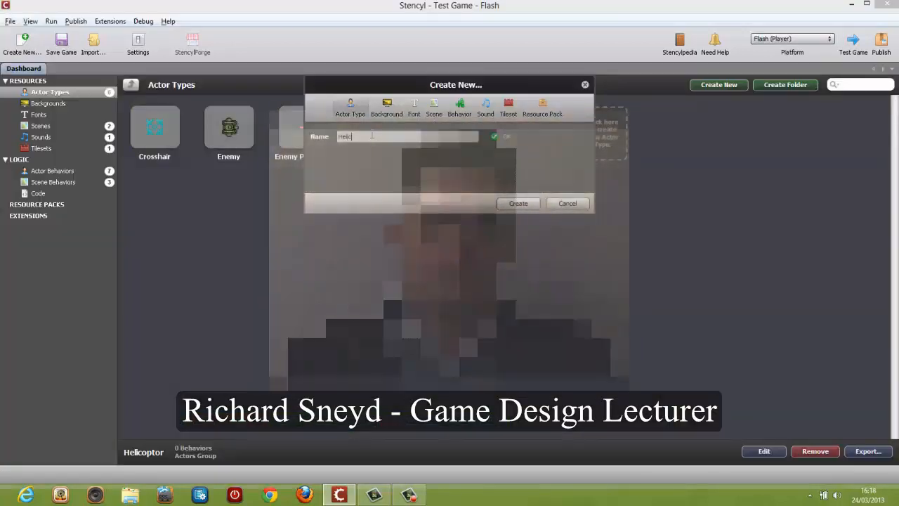
Step: Create the Helicopter actor and add three 100 ms frames to Animation 0
{"action": "left_click", "coordinate": [518, 203]}
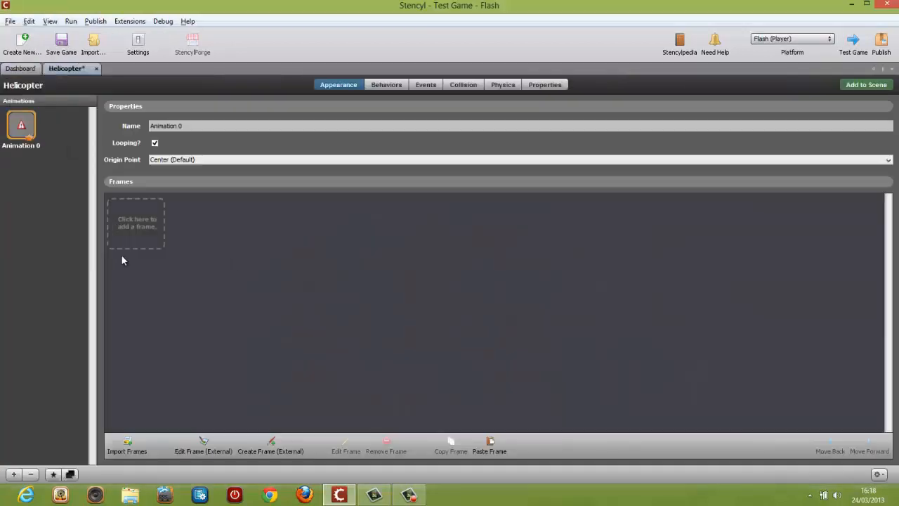
{"action": "left_click", "coordinate": [136, 223]}
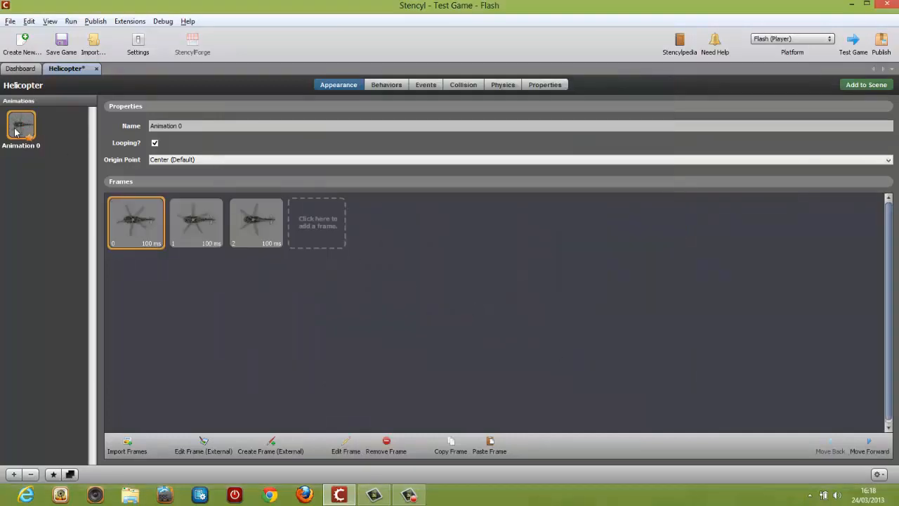
{"action": "type", "text": "Default"}
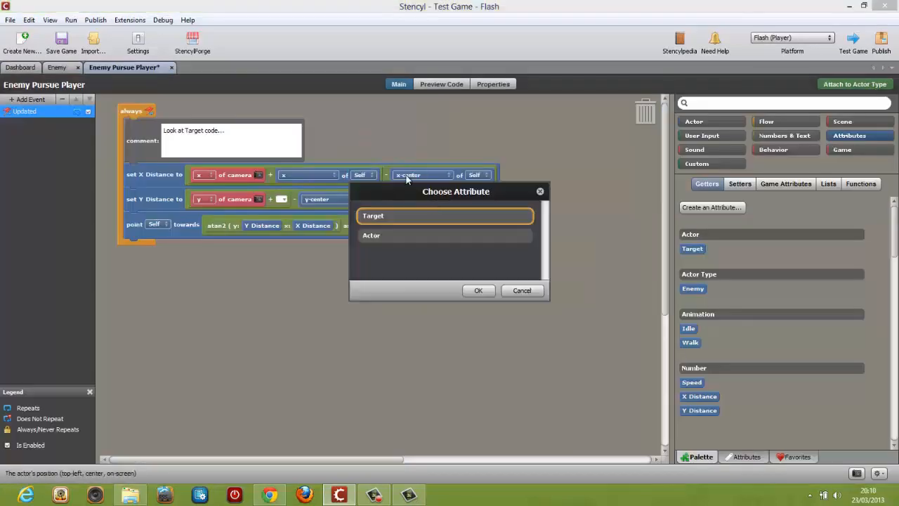
Step: Choose Target as the attribute, then begin a design-mode actor behavior named Shrapnel
{"action": "left_click", "coordinate": [478, 290]}
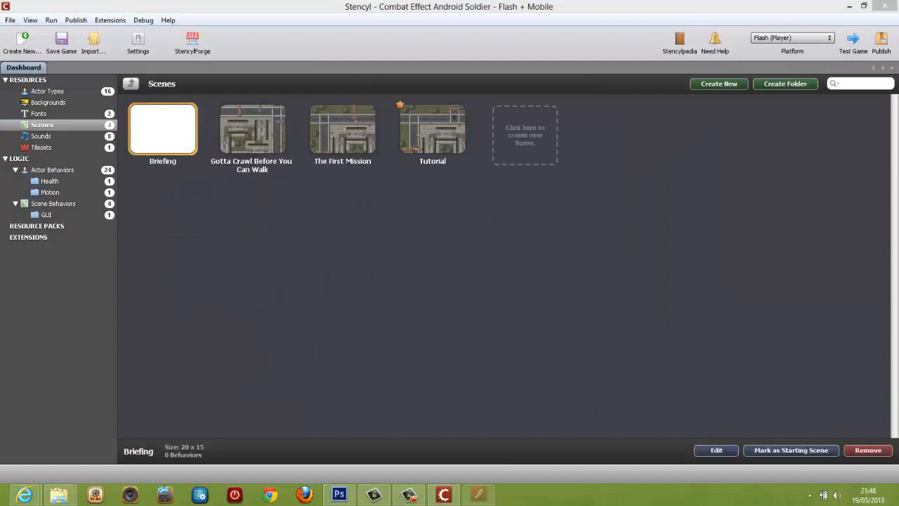
{"action": "left_click", "coordinate": [852, 42]}
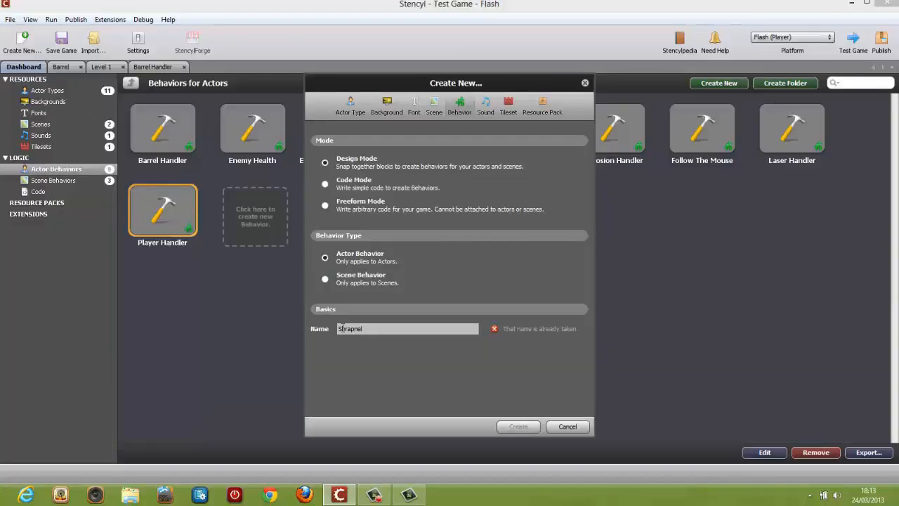
Step: Make Shrapnel Handler recycle its actor after 1 second, test the game, then open Barrel Handler
{"action": "left_click", "coordinate": [518, 426]}
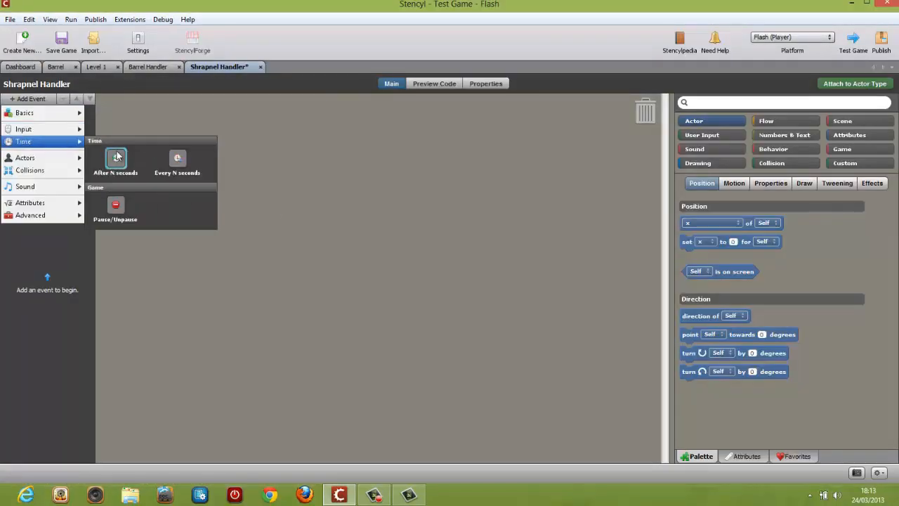
{"action": "left_click", "coordinate": [115, 160]}
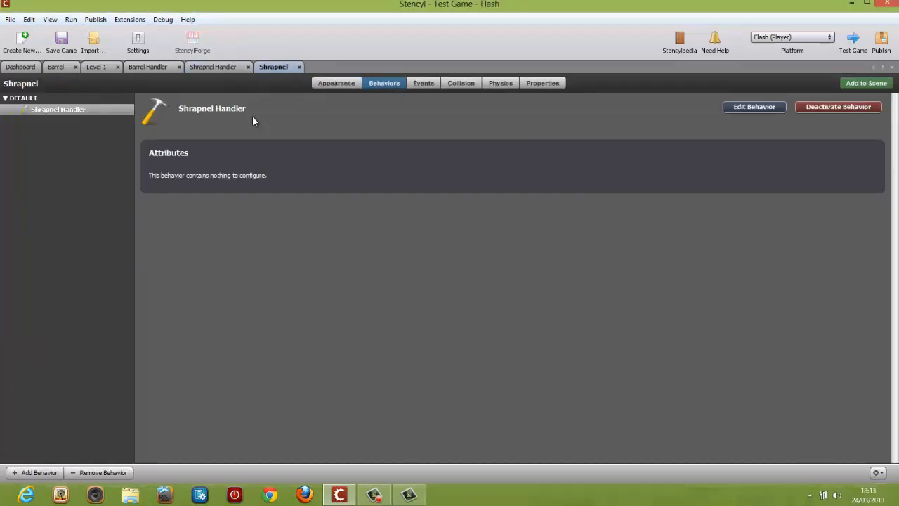
{"action": "left_click", "coordinate": [853, 40]}
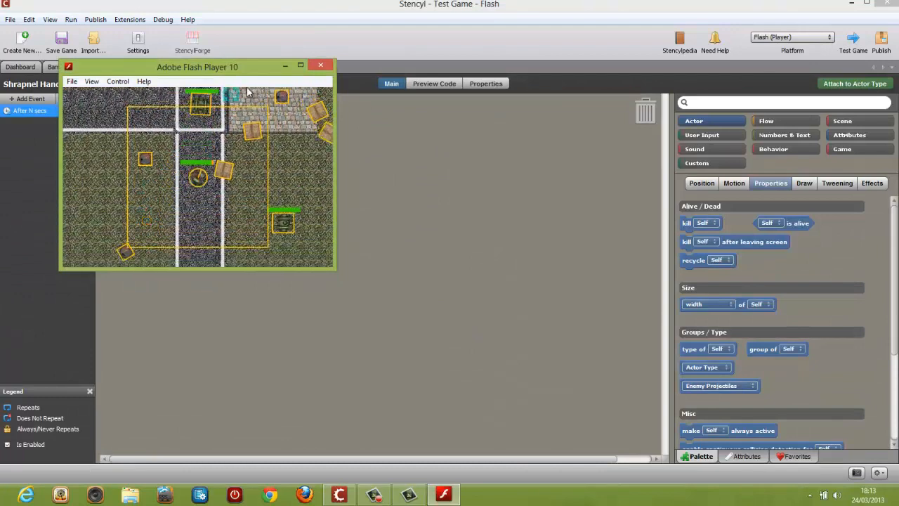
{"action": "left_click", "coordinate": [321, 66]}
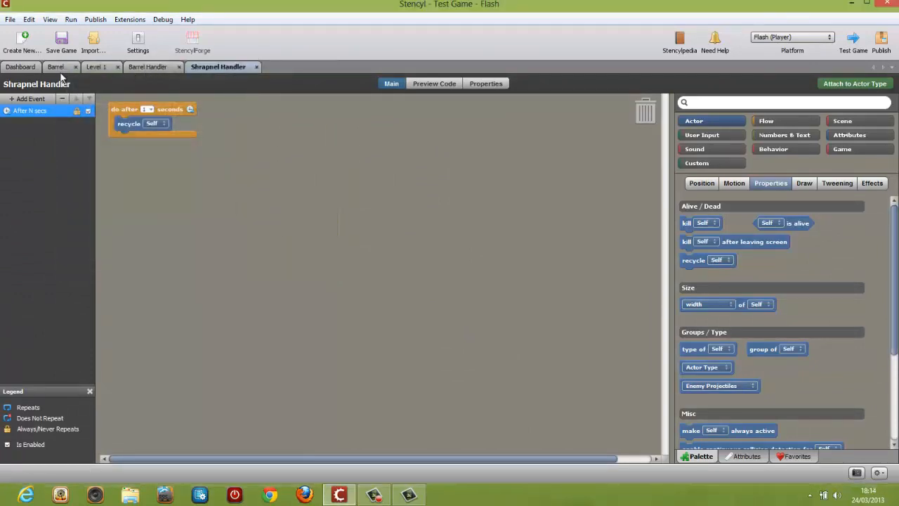
{"action": "left_click", "coordinate": [152, 66]}
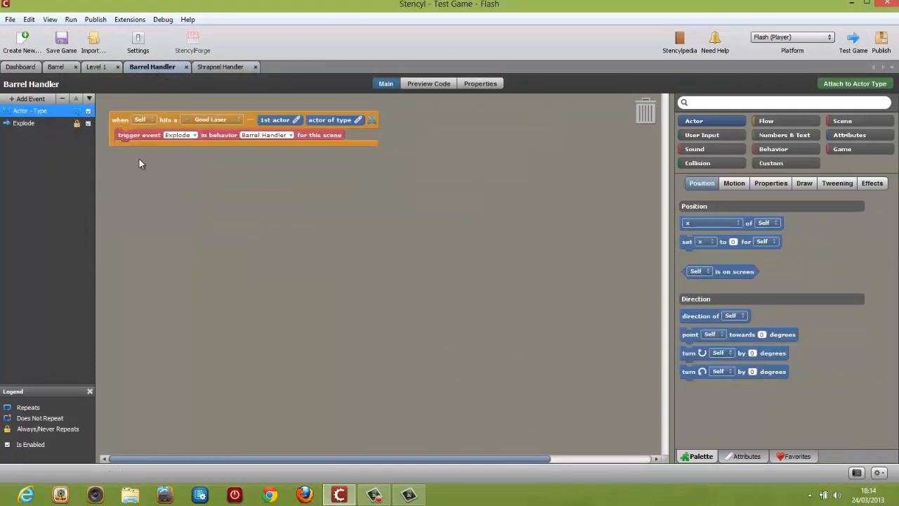